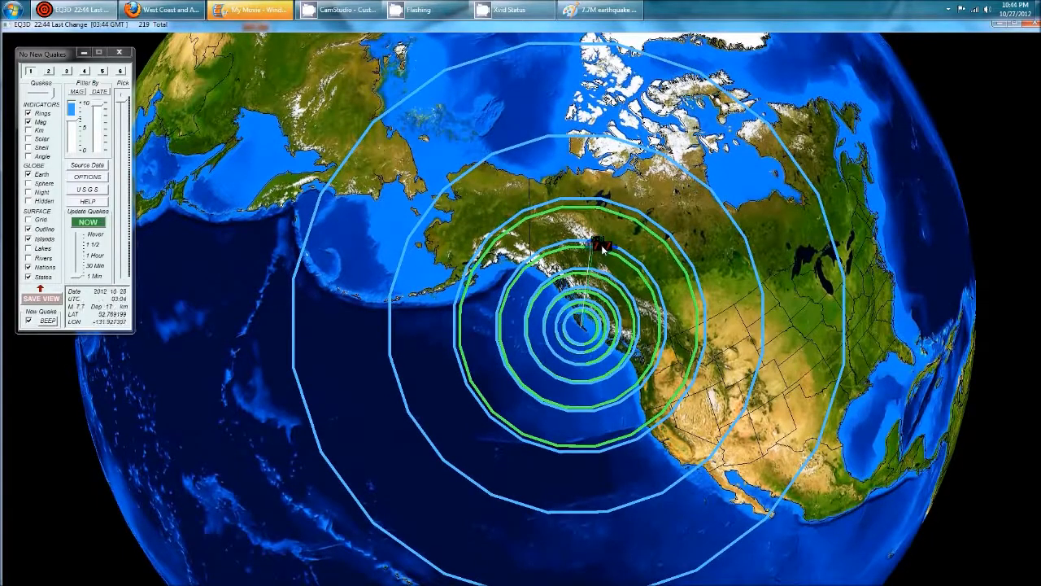
Step: View the USGS M7.7 Queen Charlotte Islands event details: October 28, 2012 03:04 UTC, 17.5 km depth
left_click(155, 9)
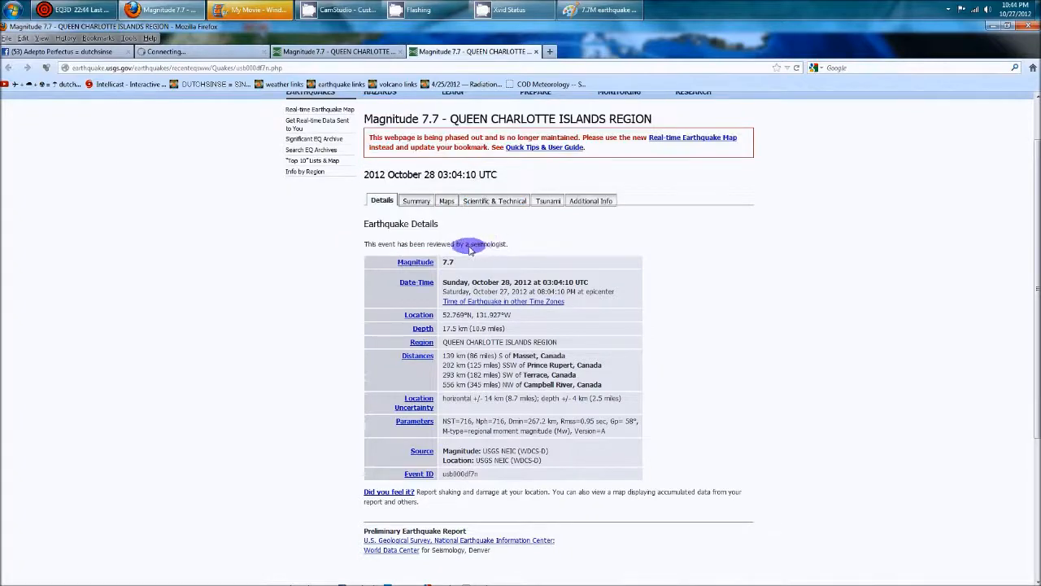
mouse_move(493, 270)
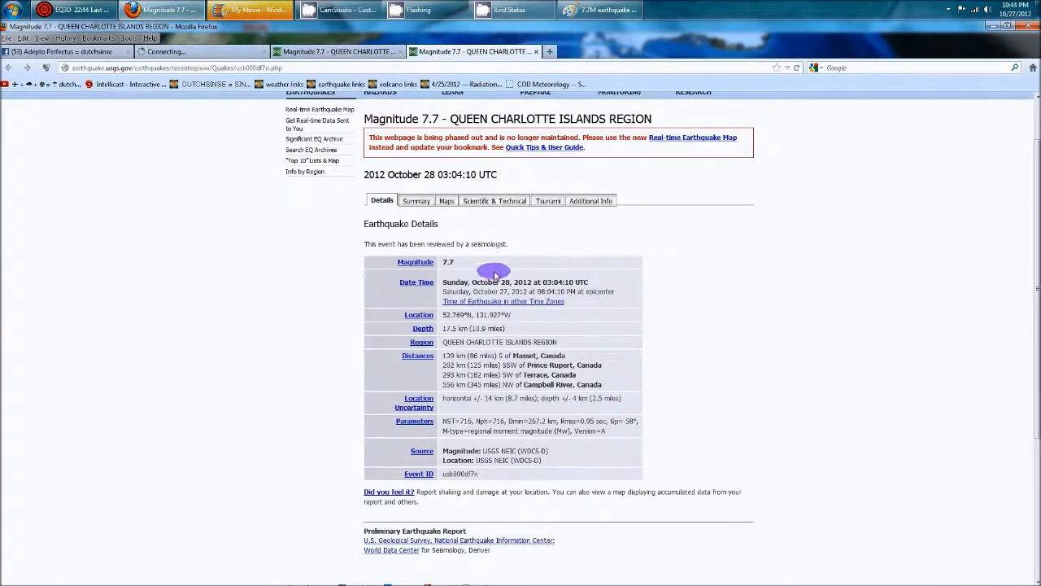
scroll("down", 3)
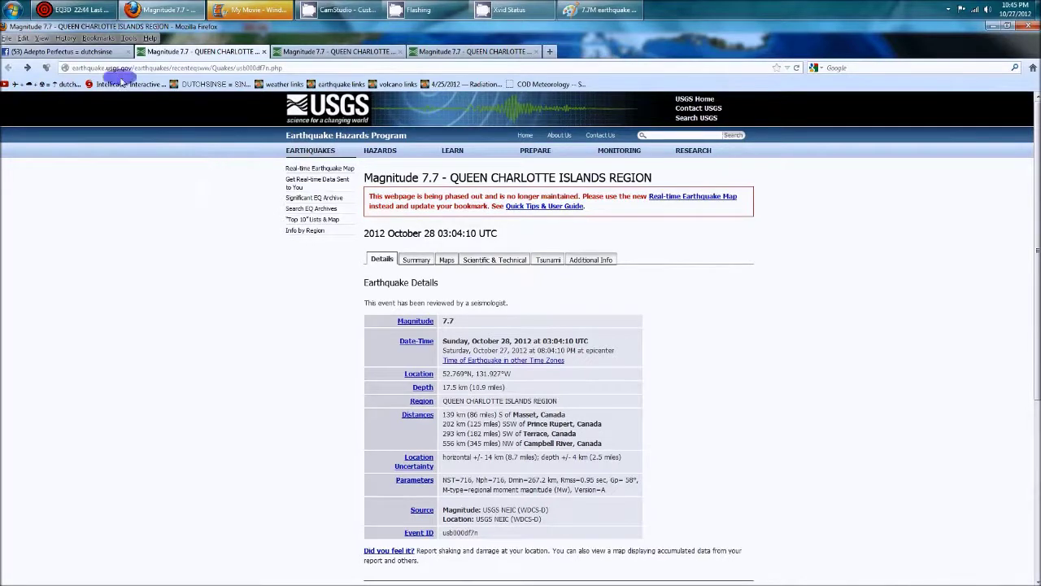
Step: Show the National Data Buoy Center station map with buoys across the Pacific
left_click(73, 9)
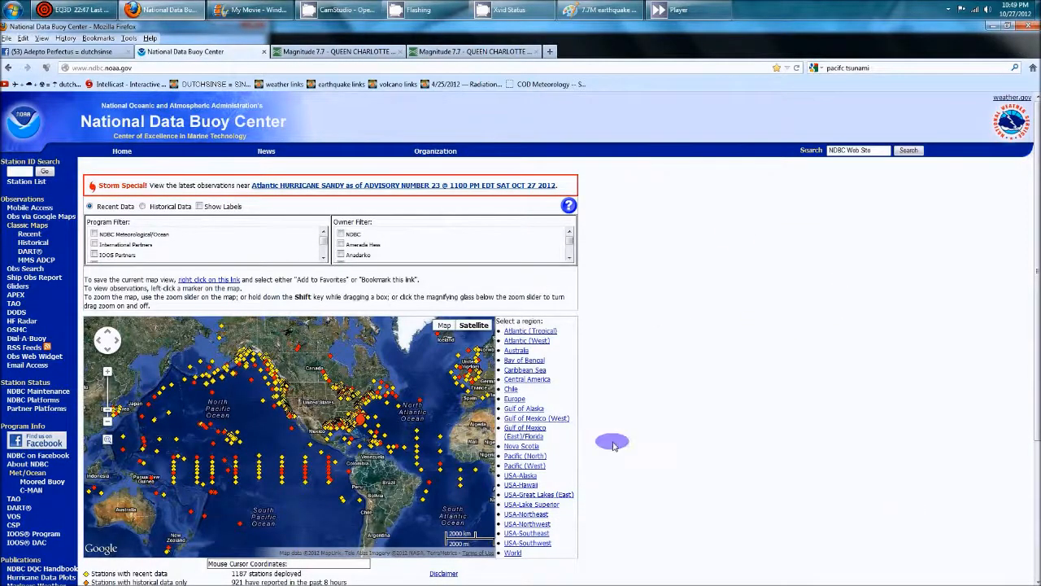
mouse_move(254, 364)
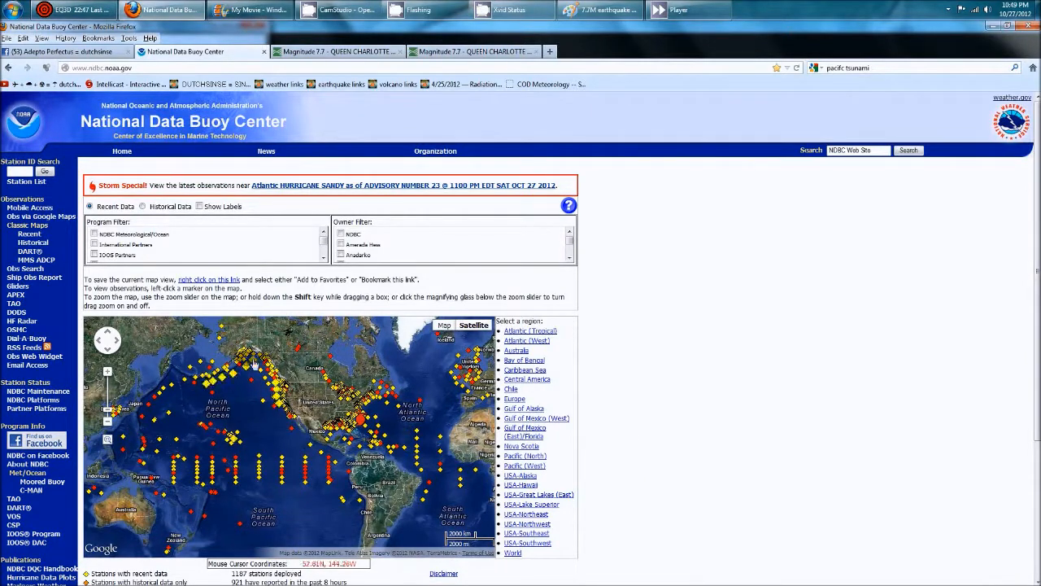
mouse_move(276, 382)
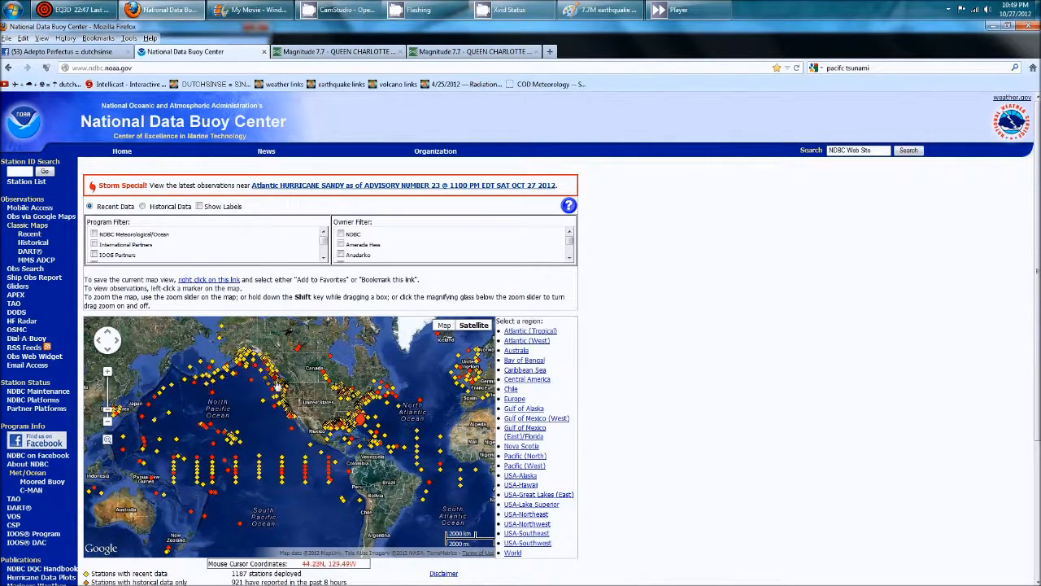
mouse_move(274, 390)
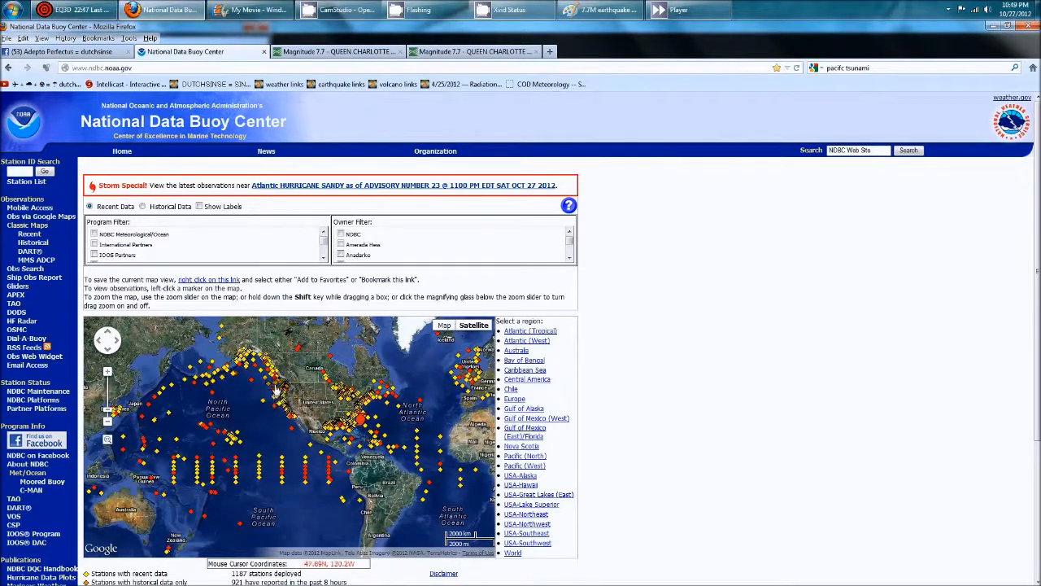
mouse_move(277, 415)
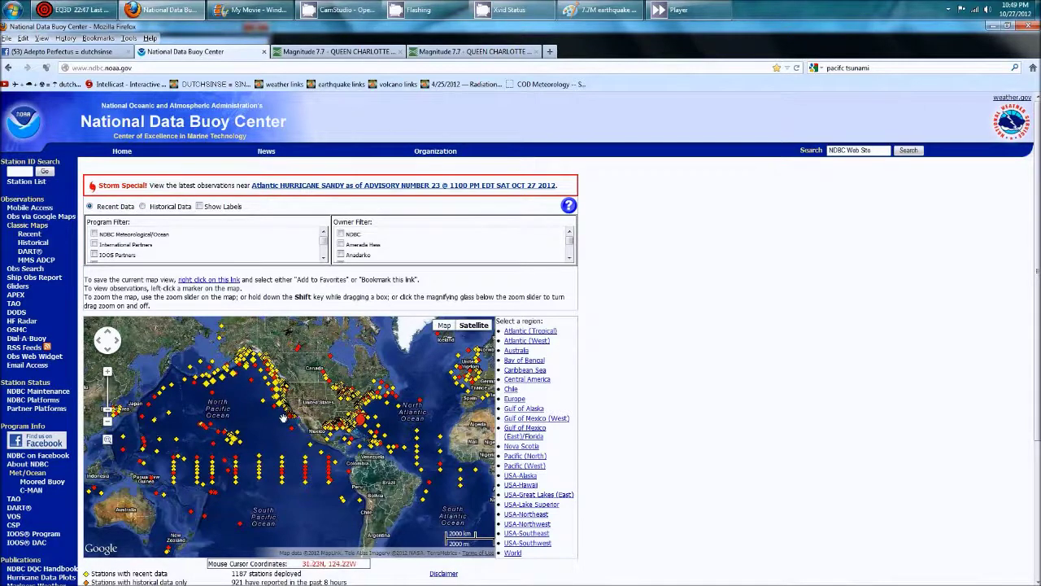
mouse_move(283, 410)
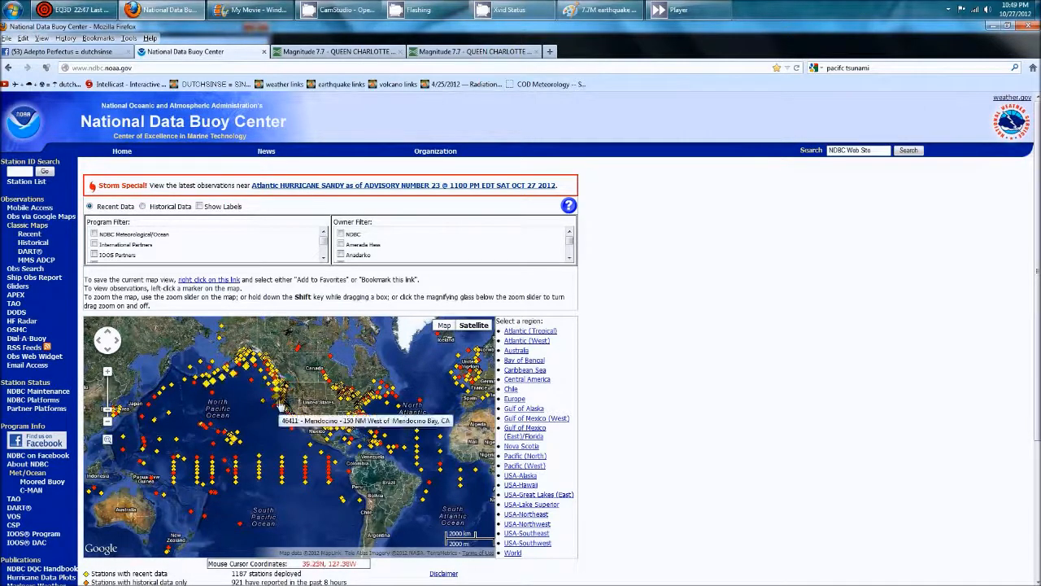